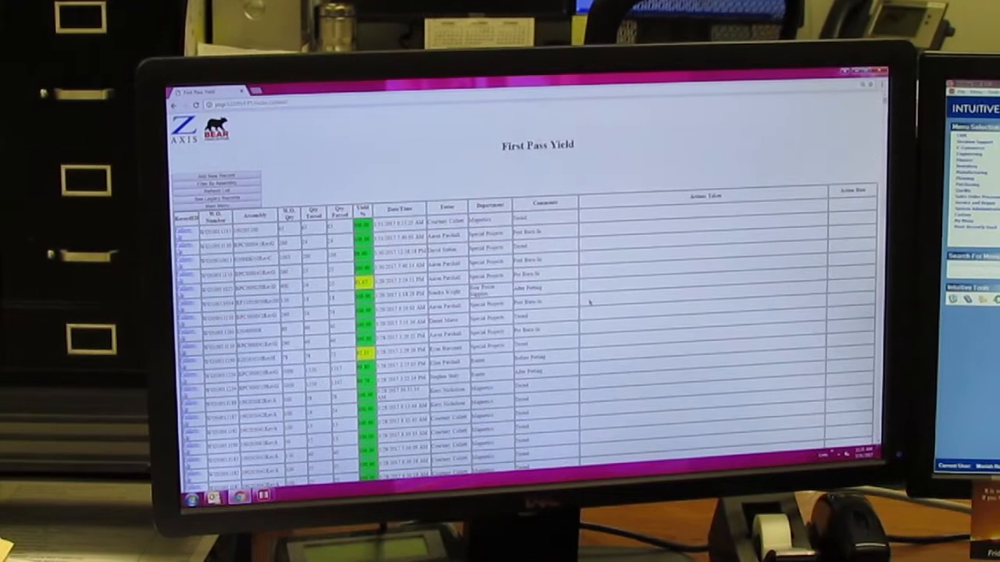
scroll("down", 3)
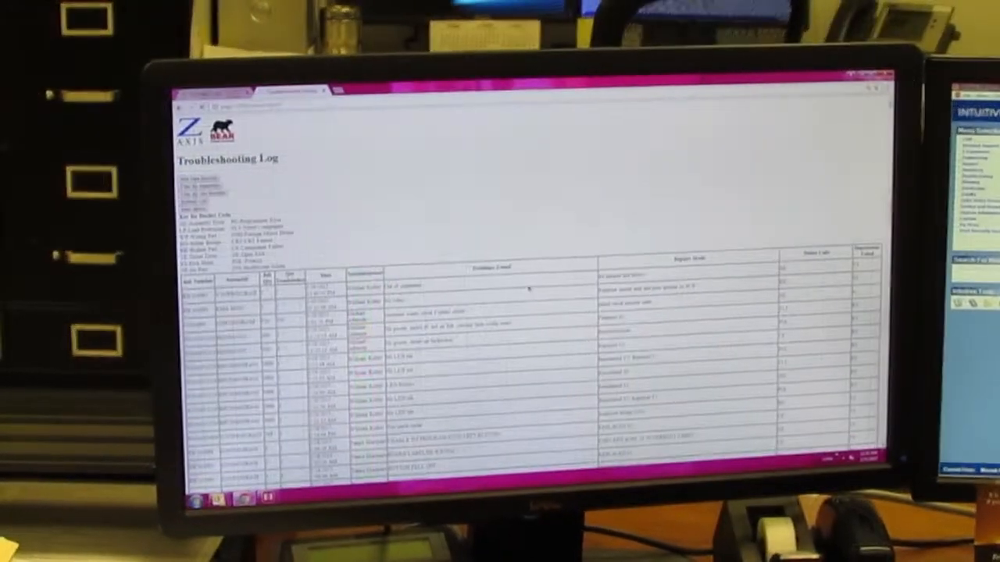
scroll("down", 3)
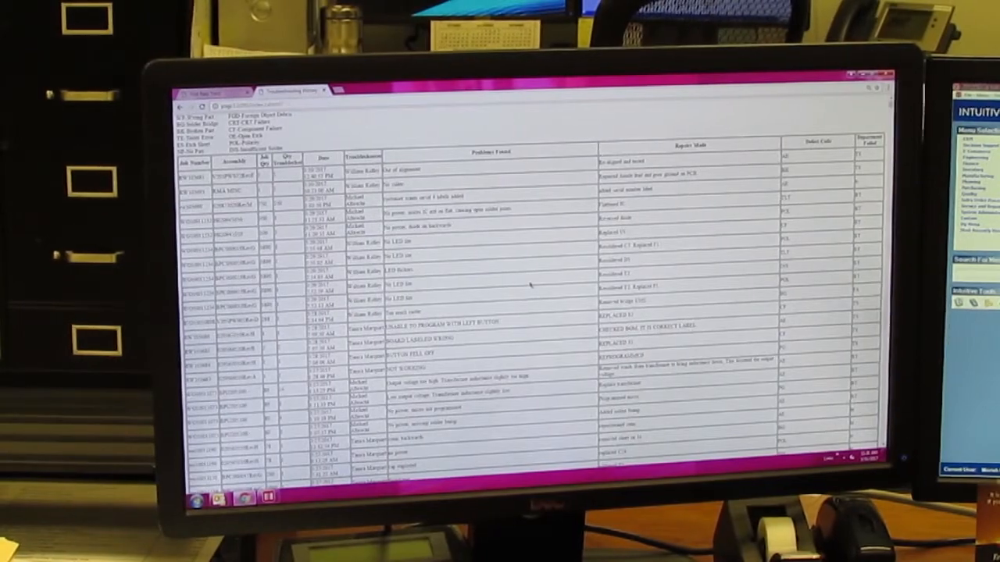